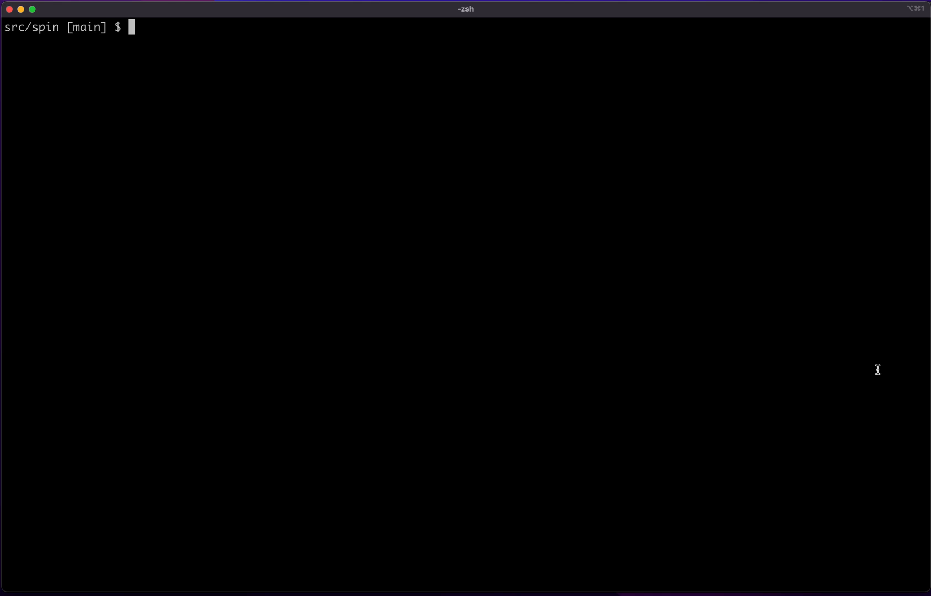
pyautogui.moveTo(591, 354)
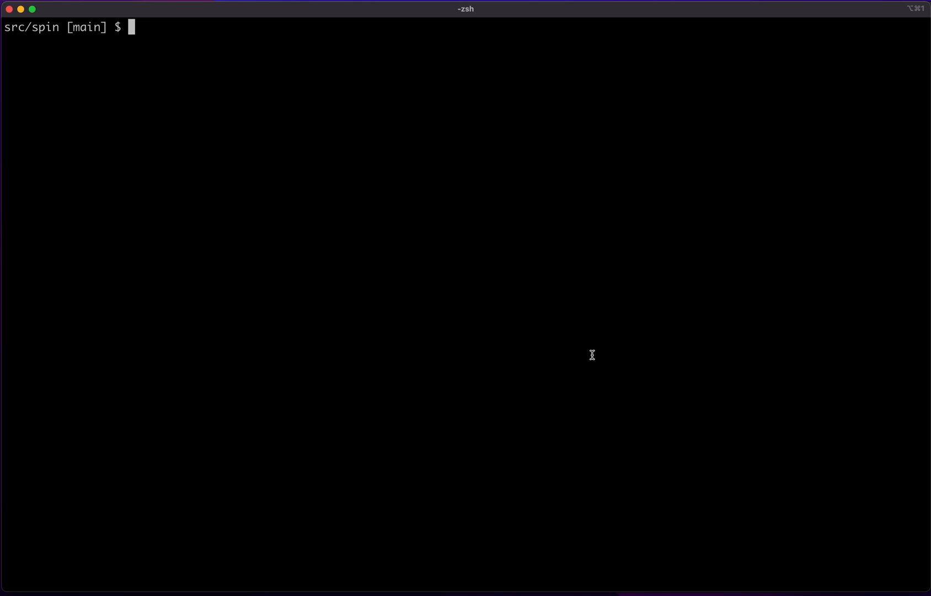
# Step: Run spin to print the Spin 0.1.0 usage, flags and subcommands
pyautogui.write('spin')
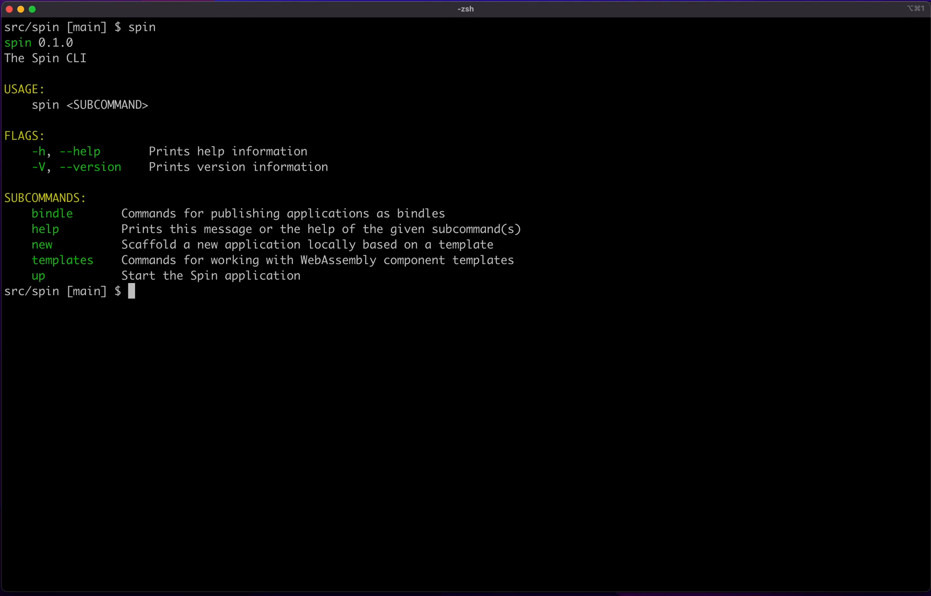
pyautogui.moveTo(153, 277)
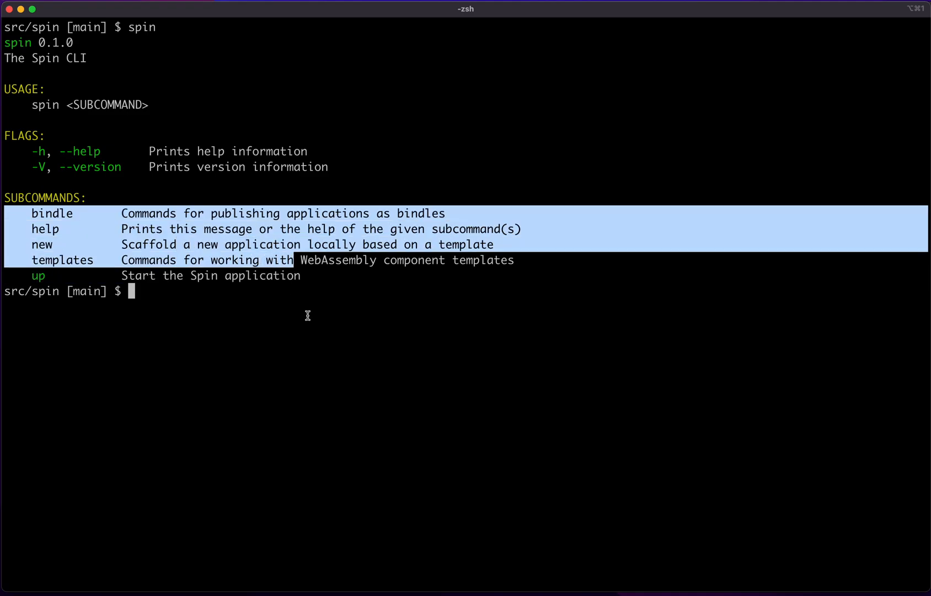
pyautogui.moveTo(312, 324)
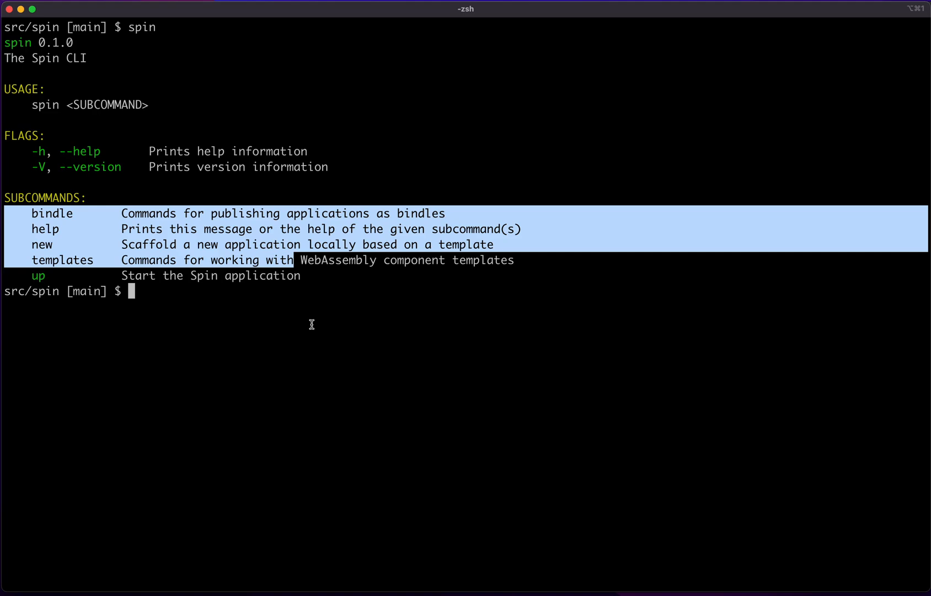
# Step: List the examples, cd into examples/http-rust and open it with code
pyautogui.write('ls examples')
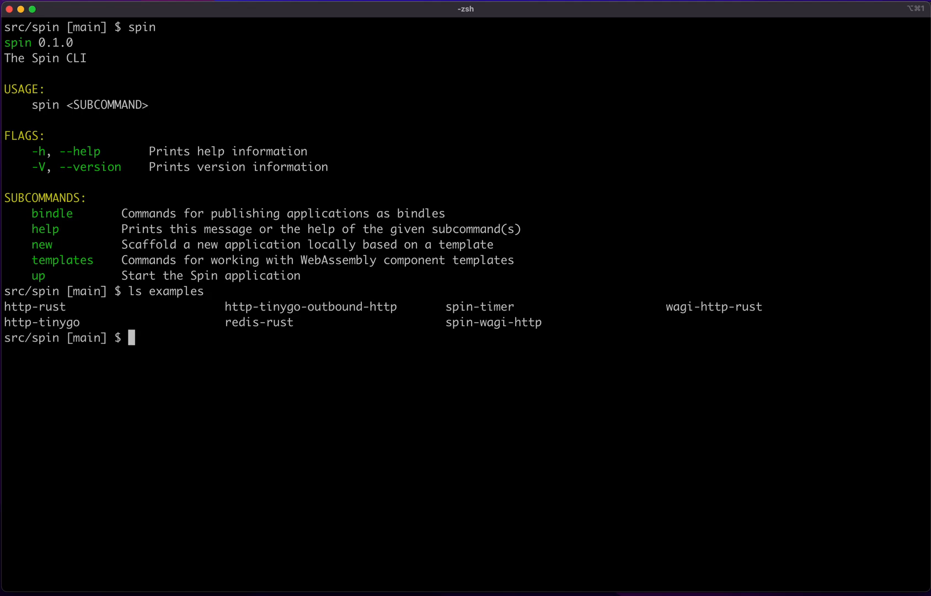
pyautogui.write('cd')
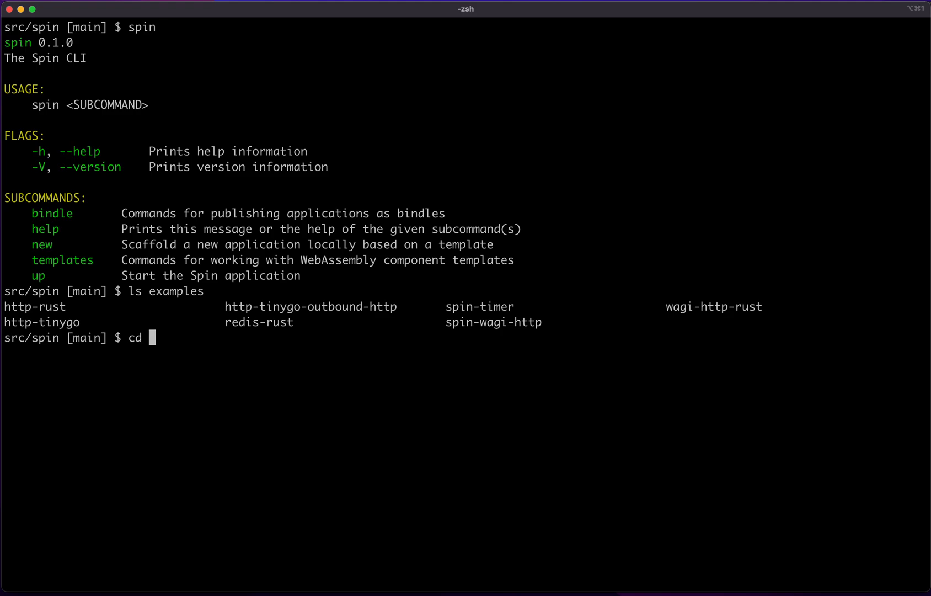
pyautogui.write('examples/http-rust')
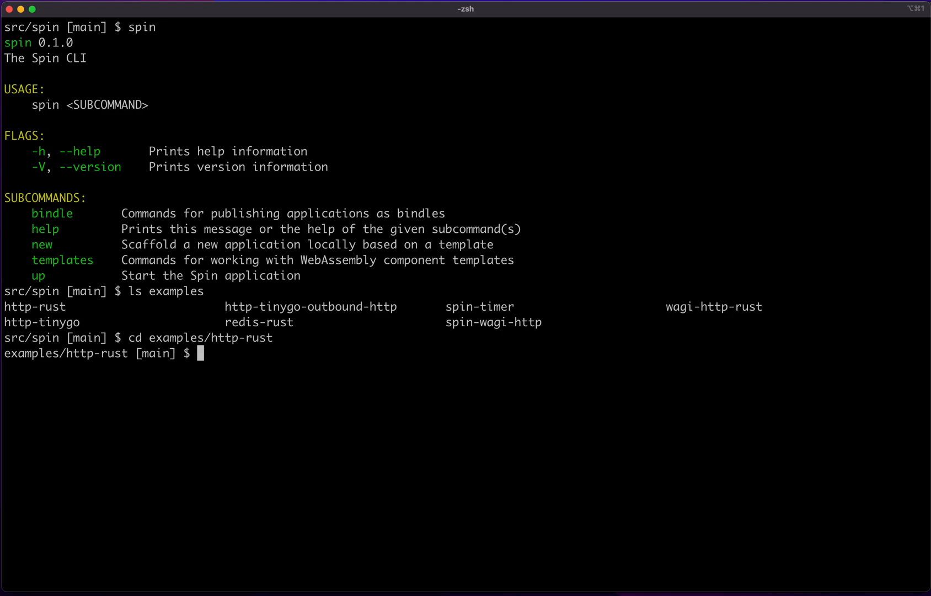
pyautogui.write('code .')
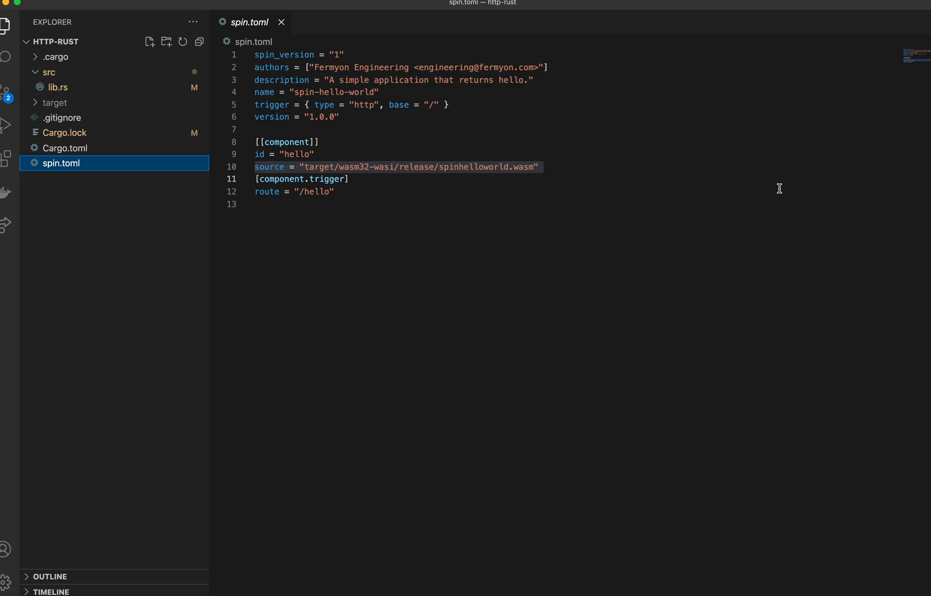
pyautogui.moveTo(448, 84)
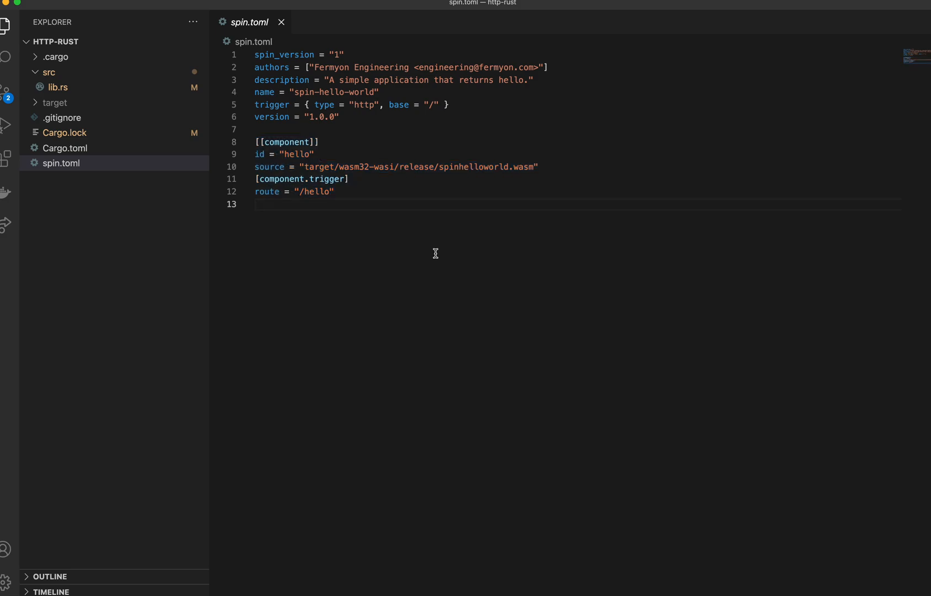
pyautogui.tripleClick(285, 154)
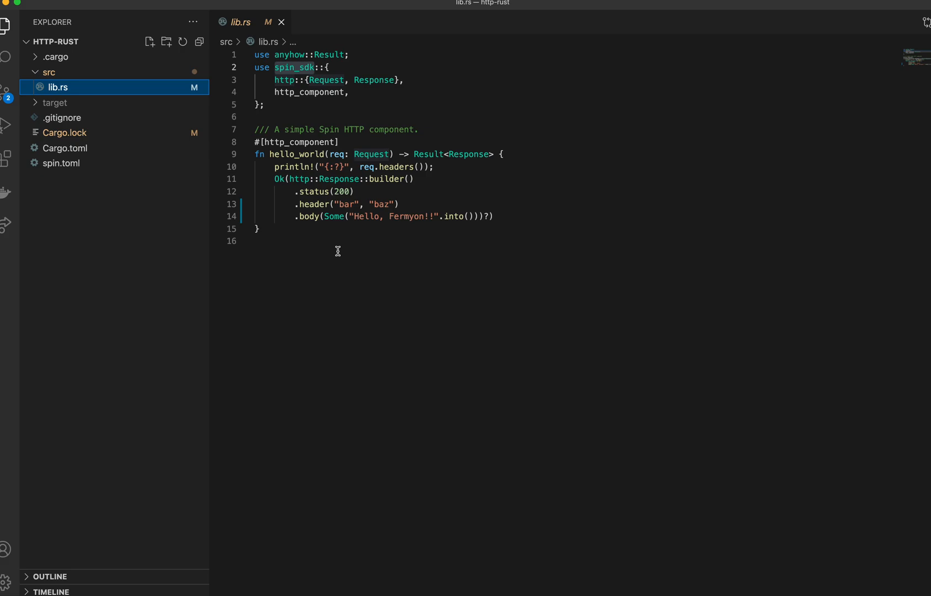
pyautogui.moveTo(275, 202)
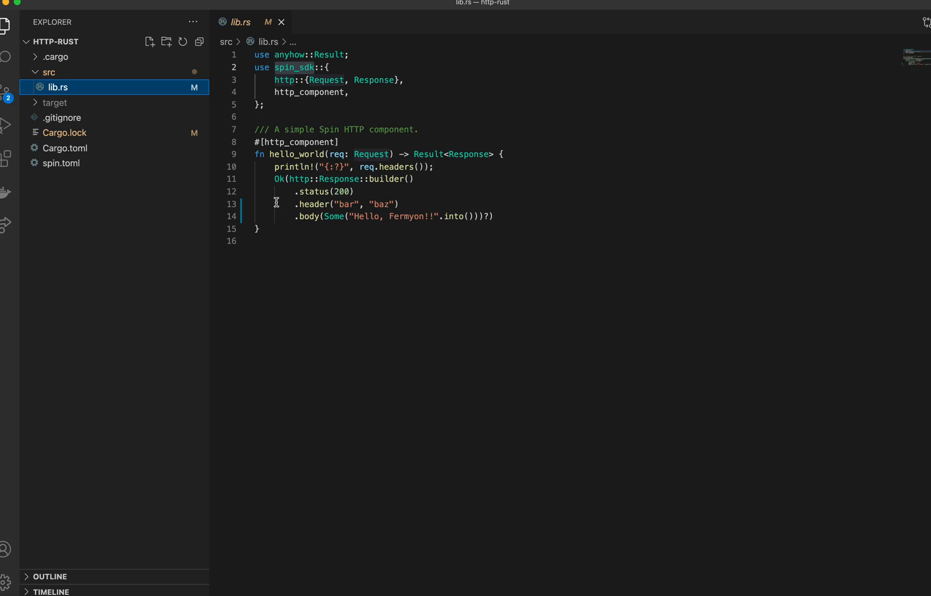
# Step: Review the hello_world handler's response builder returning Hello, Fermyon!! with a bar header
pyautogui.moveTo(274, 178); pyautogui.dragTo(354, 191)
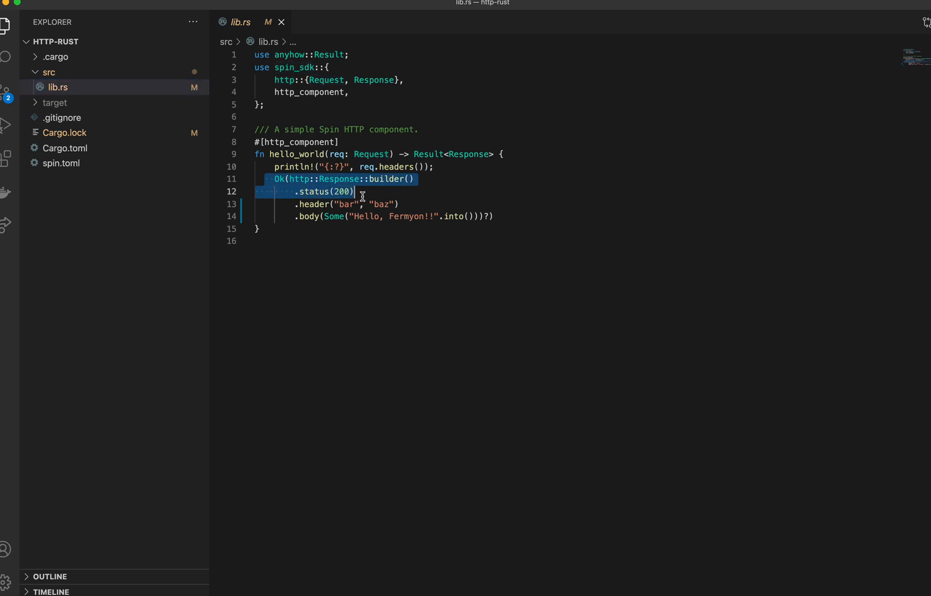
pyautogui.moveTo(354, 191); pyautogui.dragTo(399, 204)
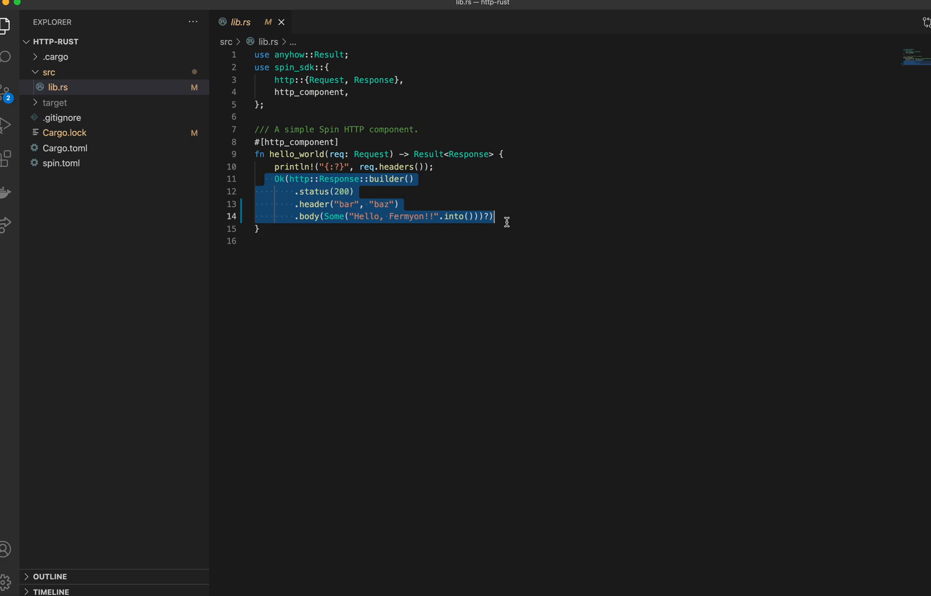
pyautogui.click(372, 141)
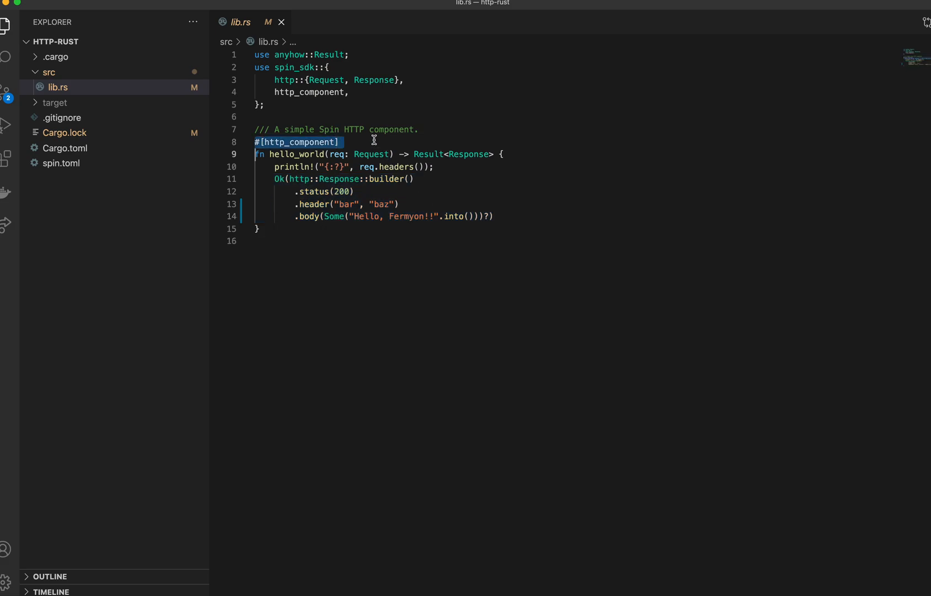
pyautogui.moveTo(341, 111)
pyautogui.write('car')
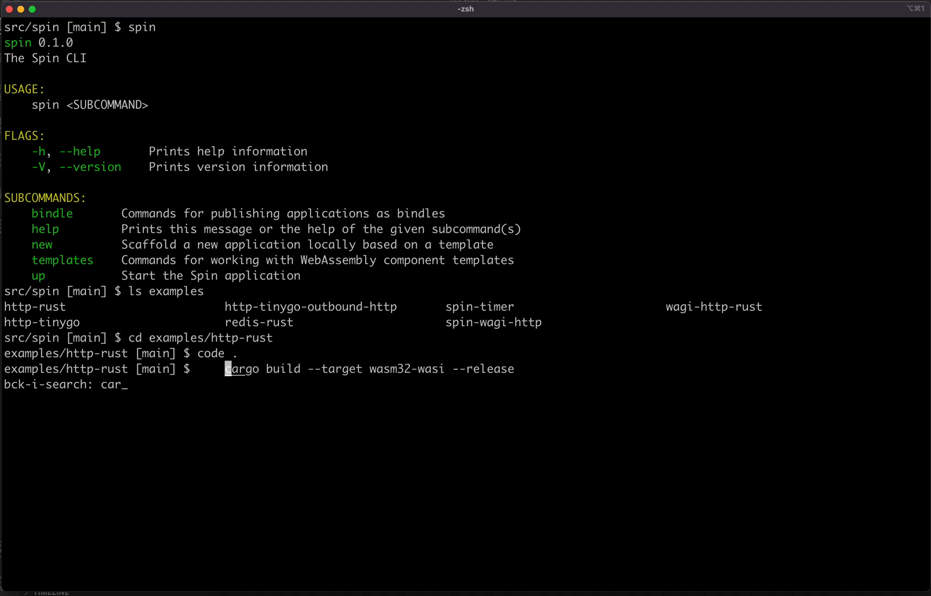
# Step: Build with cargo build --release and list target/wasm32-wasi/release for spinhelloworld.wasm
pyautogui.press('Enter')
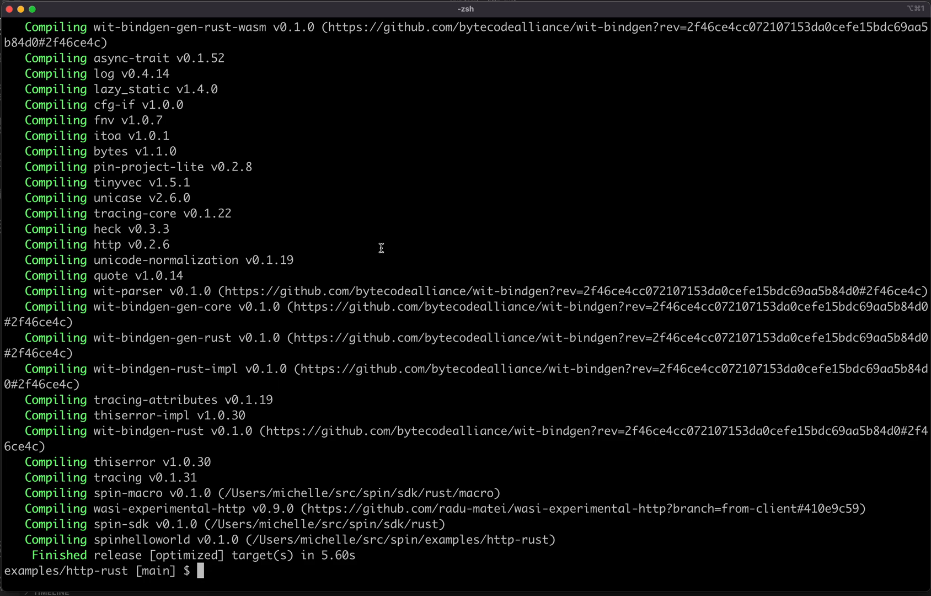
pyautogui.write('c')
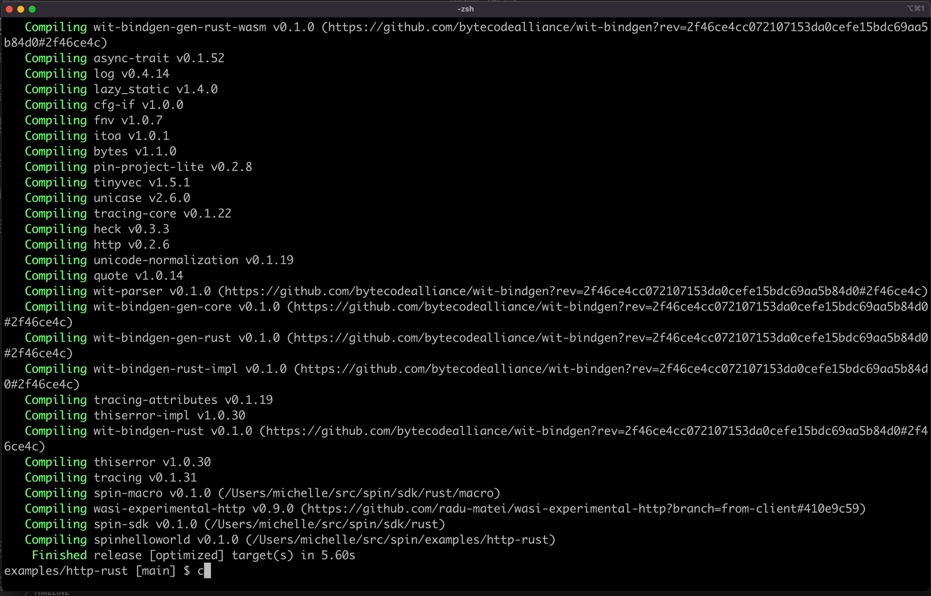
pyautogui.write('ls target/')
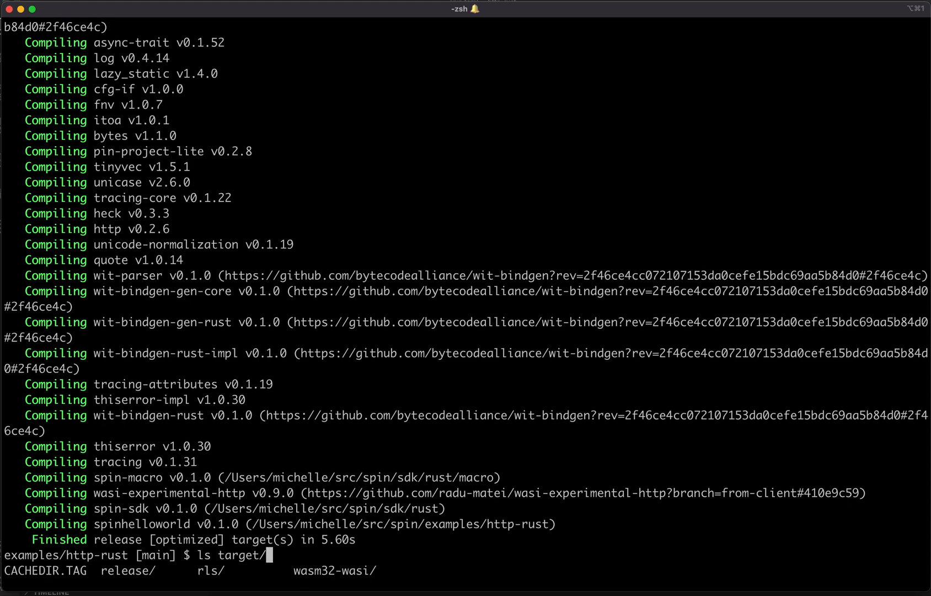
pyautogui.write('wasm32-wasi/release')
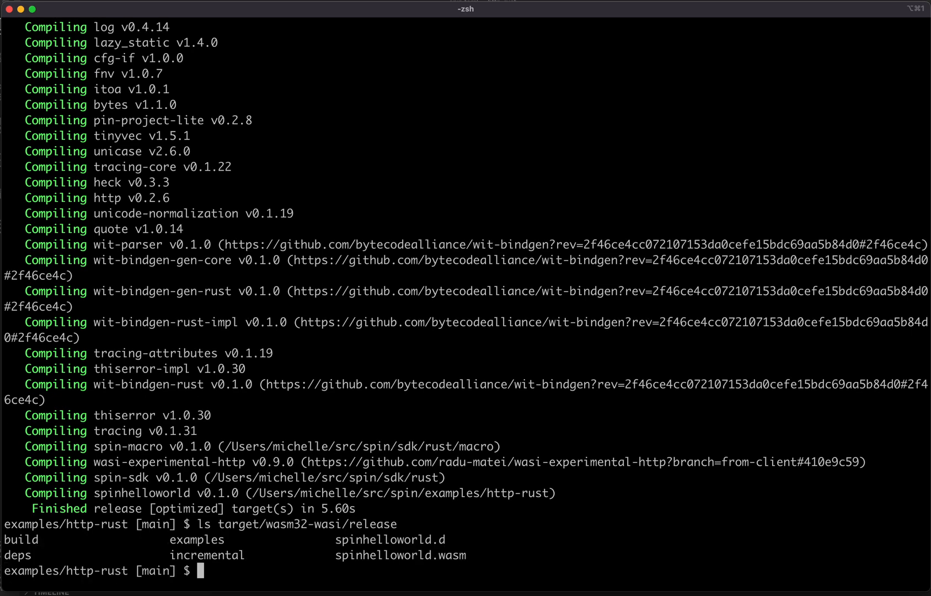
# Step: Print the spin.toml manifest with cat spin.toml
pyautogui.doubleClick(400, 554)
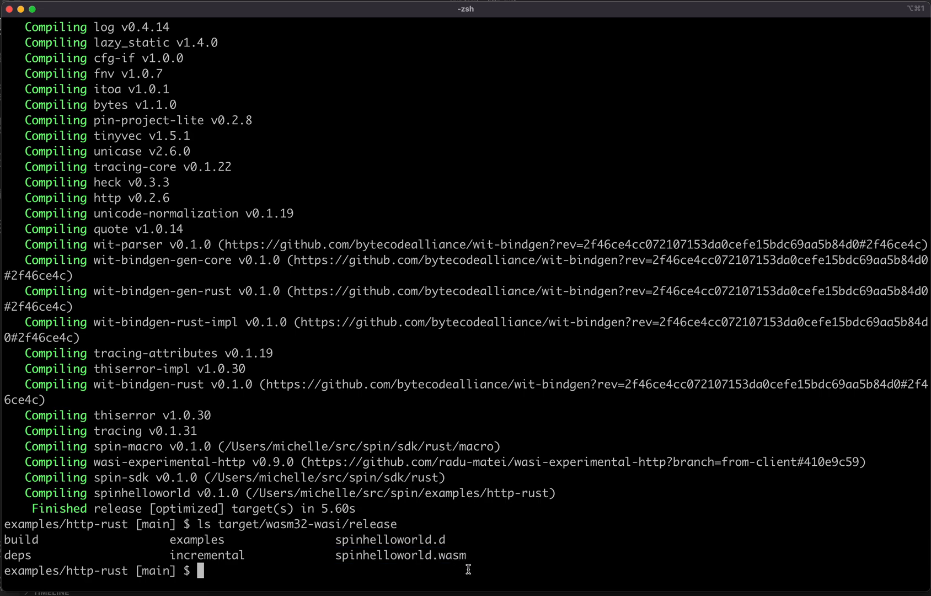
pyautogui.write('cat spin.toml')
pyautogui.write('spin up')
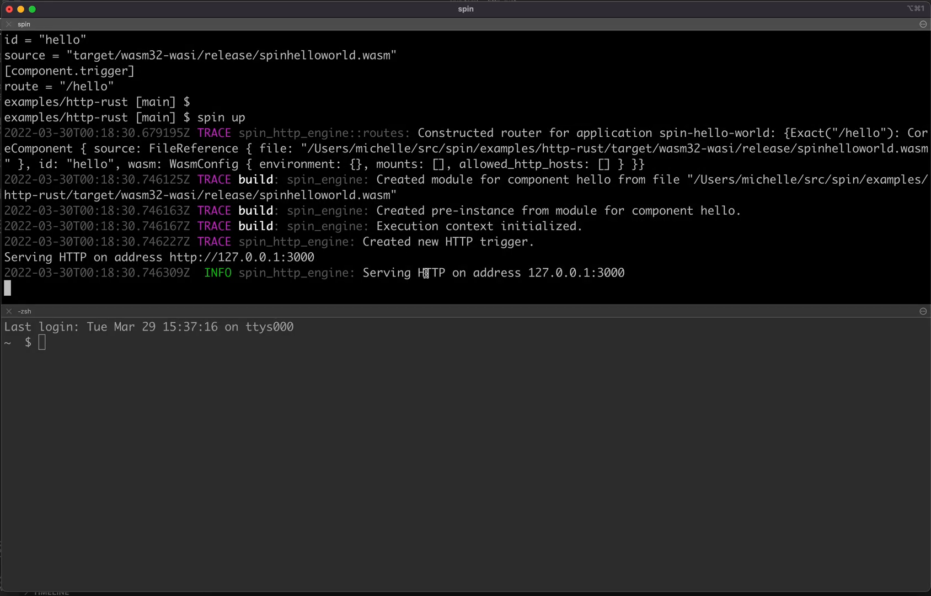
pyautogui.moveTo(474, 273)
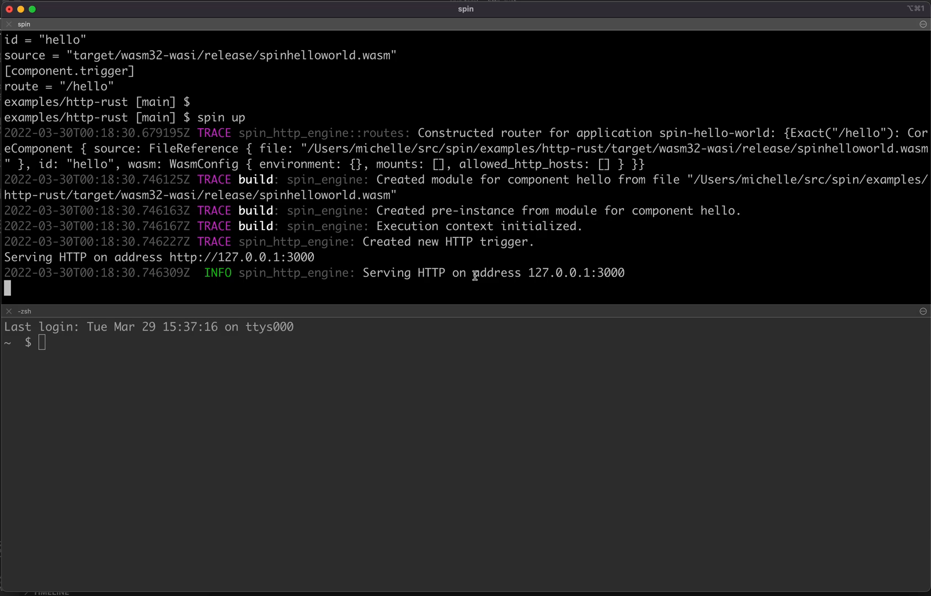
# Step: Highlight the server address 127.0.0.1:3000 in the spin up log
pyautogui.moveTo(528, 272); pyautogui.dragTo(635, 272)
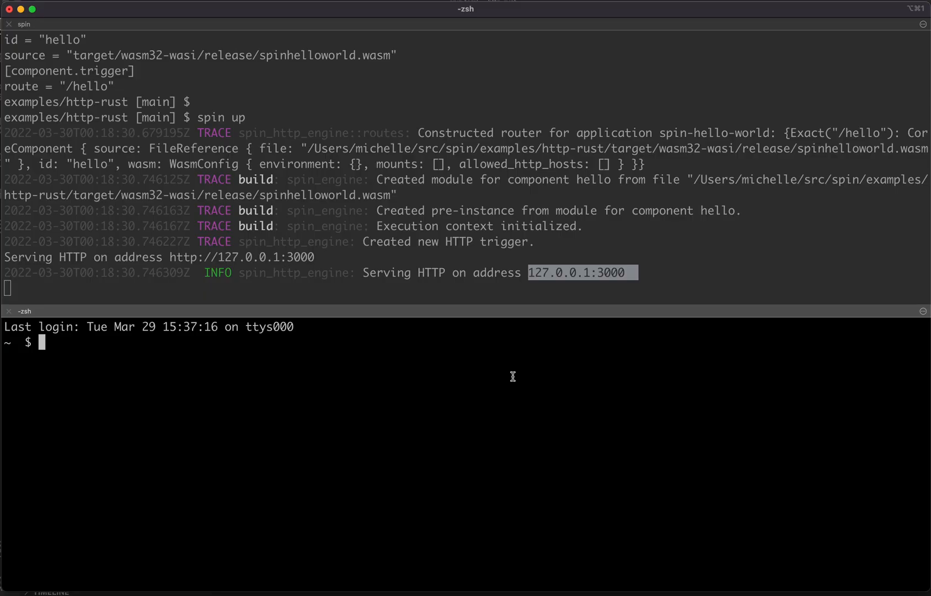
# Step: Run curl -i localhost:3000/hello and get 200 OK, bar: baz and Hello, Fermyon!!
pyautogui.write('curl -i')
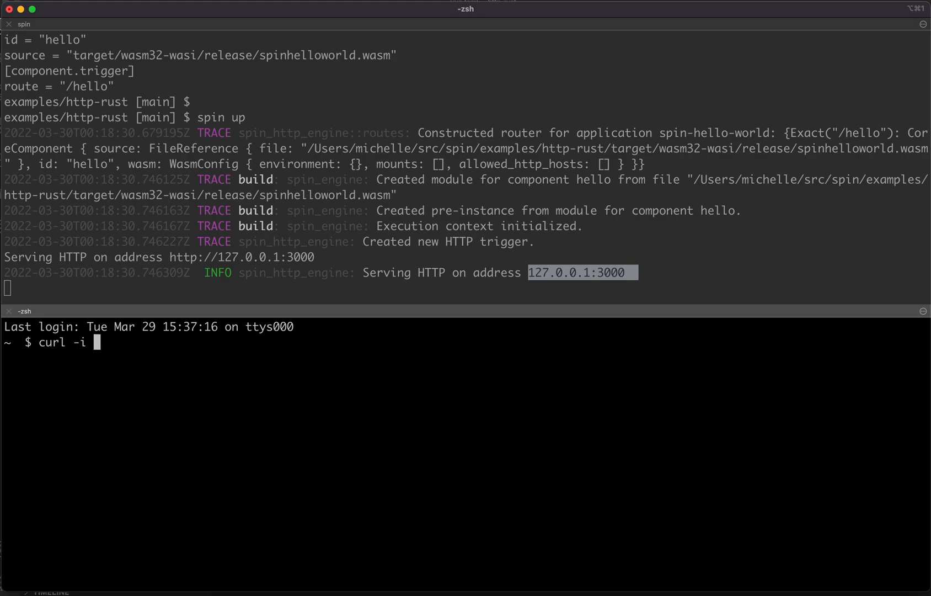
pyautogui.write('lo')
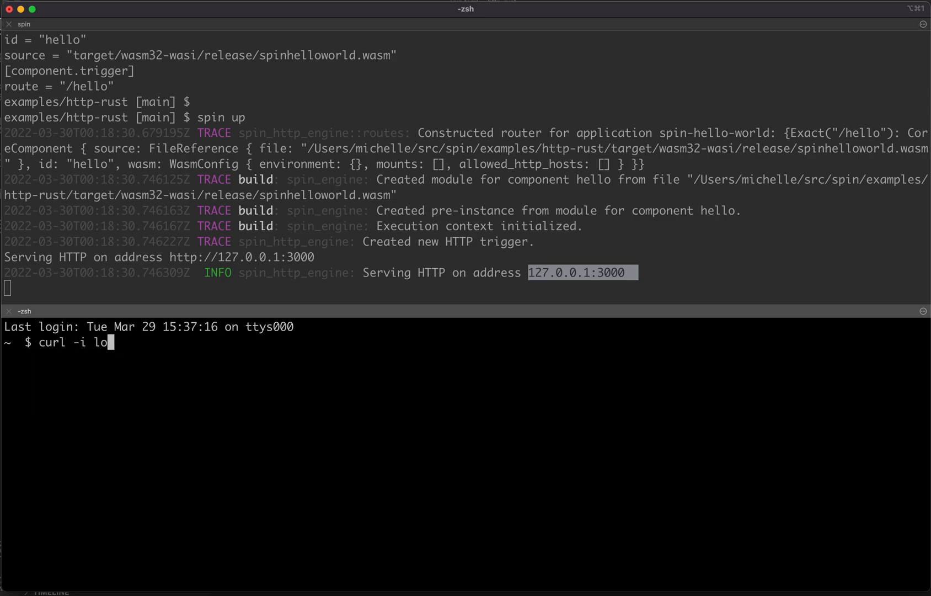
pyautogui.write('calhost:30')
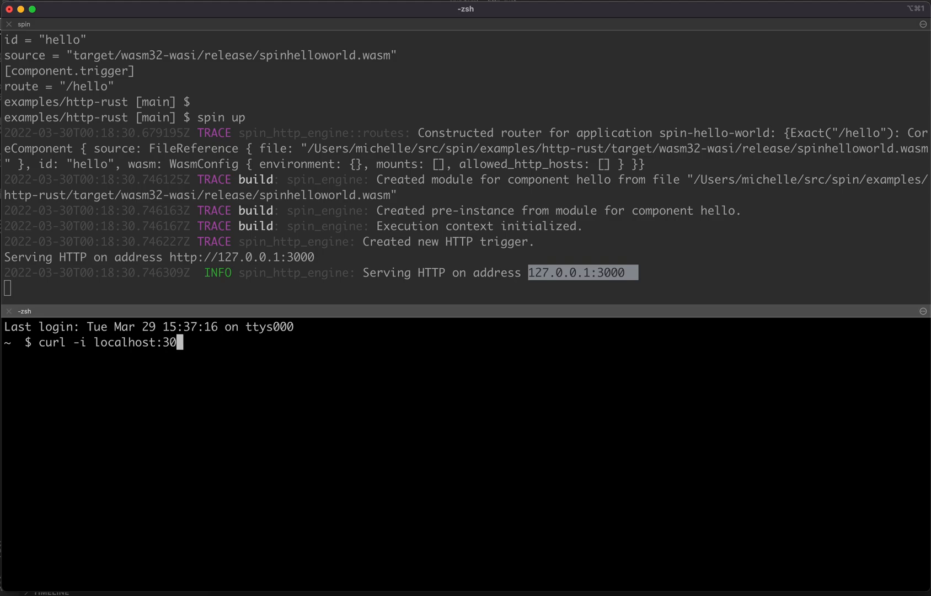
pyautogui.write('00/hello')
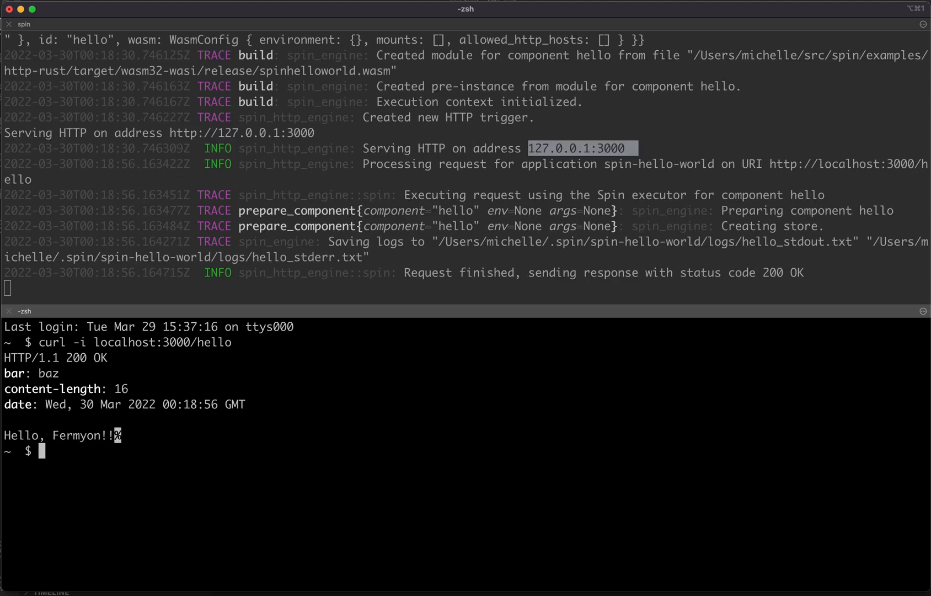
pyautogui.moveTo(214, 432)
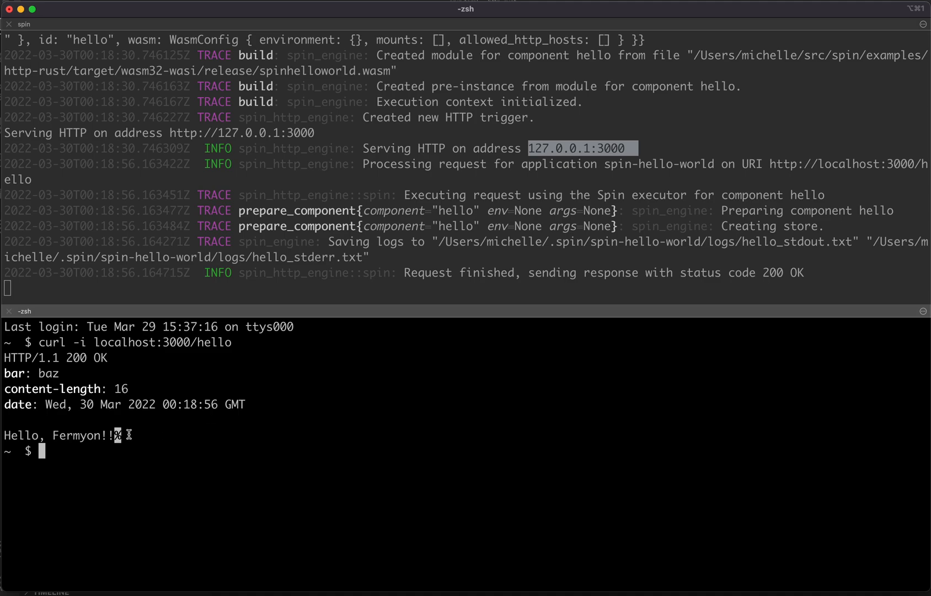
pyautogui.doubleClick(60, 436)
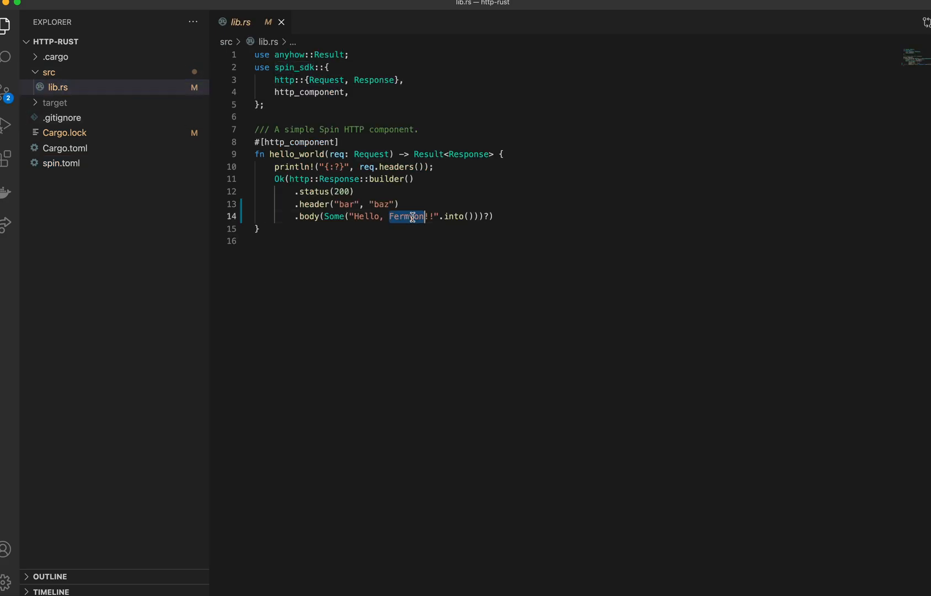
# Step: Change the body to Hello, World!! and rename the header bar to foo in lib.rs
pyautogui.write('World')
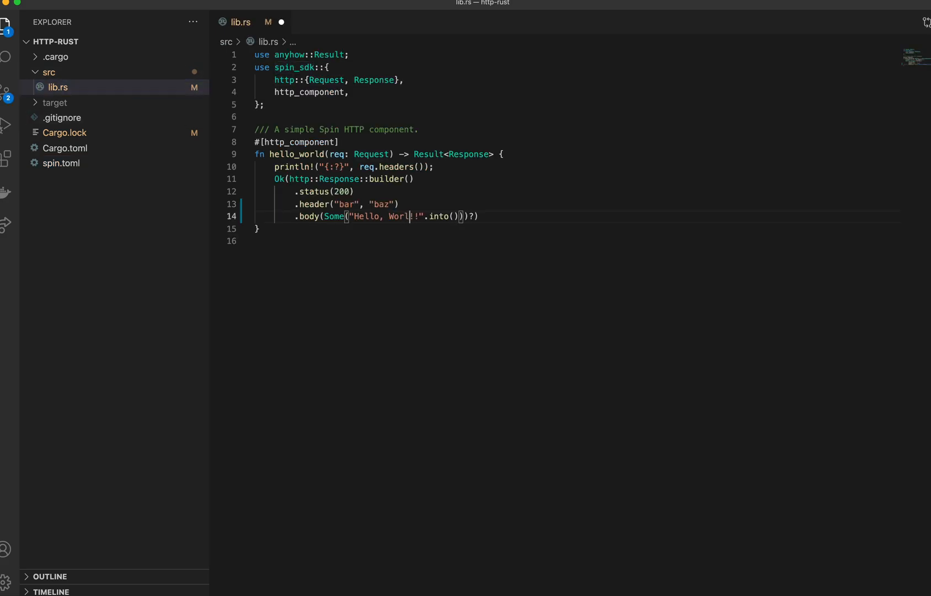
pyautogui.write('d')
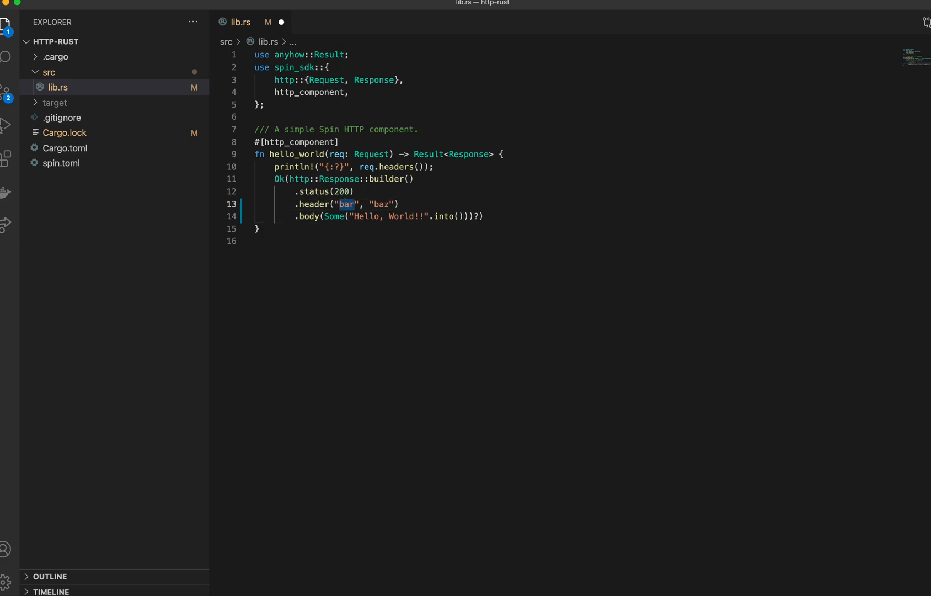
pyautogui.write('foo')
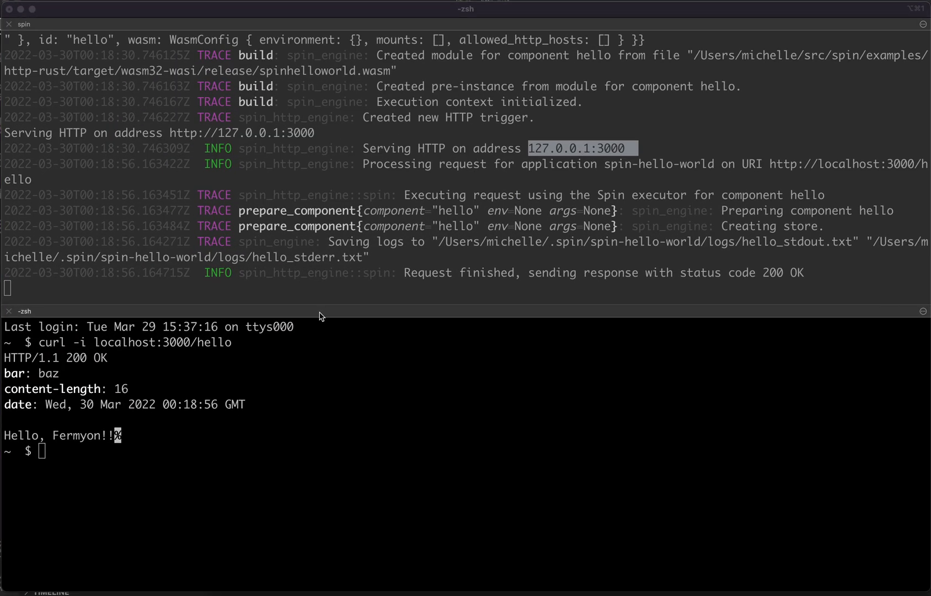
# Step: Stop the running spin server with Ctrl+C before rebuilding
pyautogui.press('ctrl+c')
pyautogui.write('curl -i localhost:3000/hello')
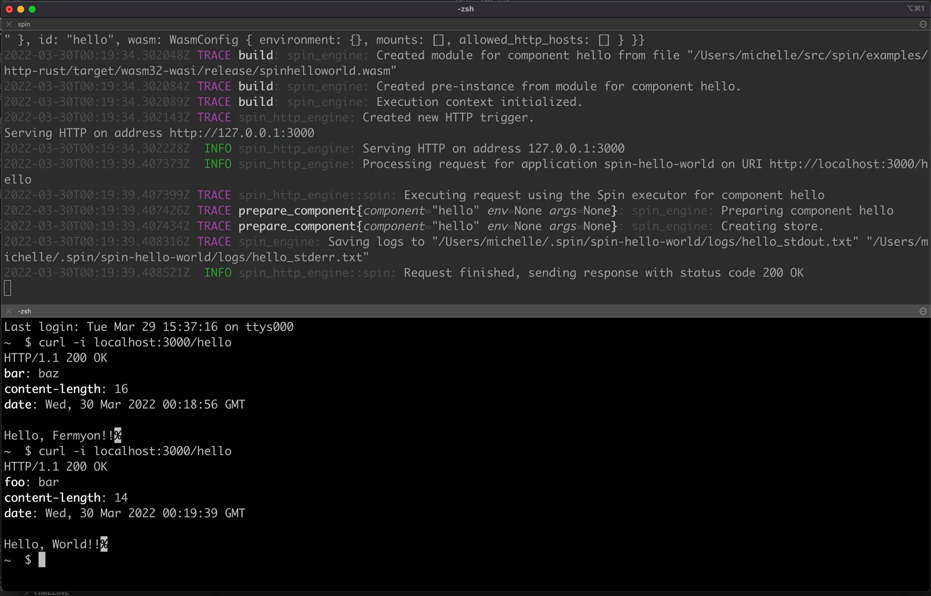
pyautogui.moveTo(121, 547)
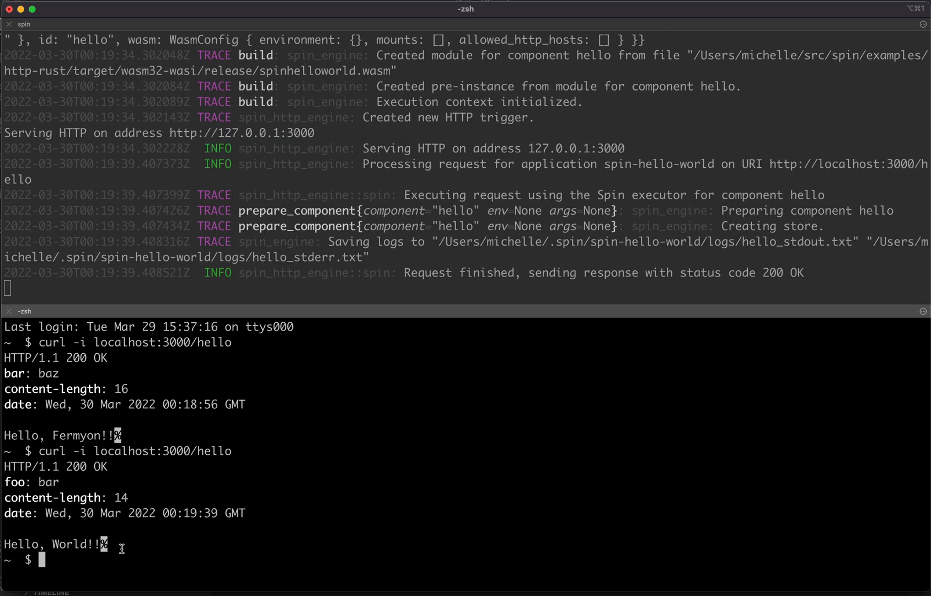